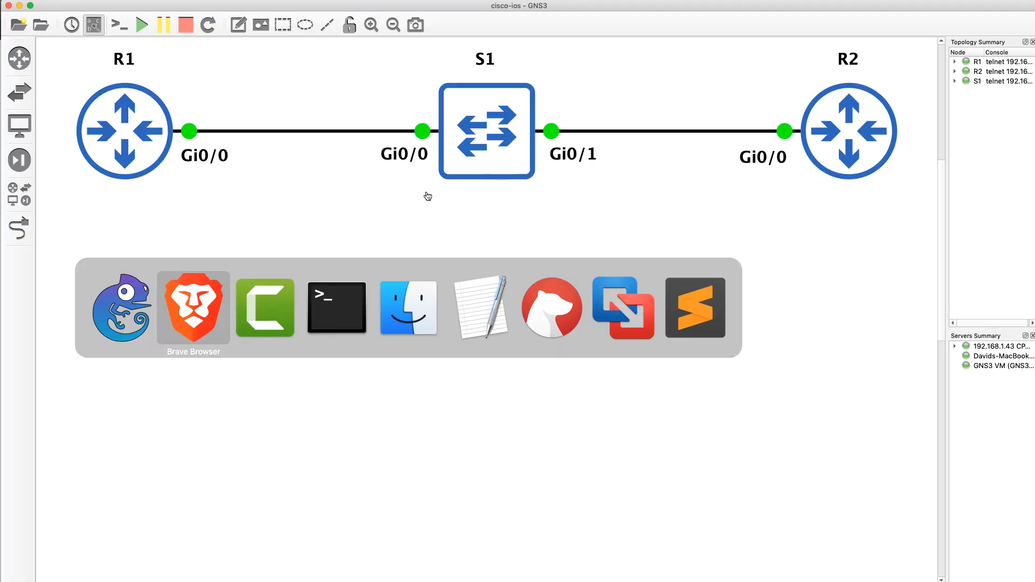
Show the guide chapter Using the Cisco IOS Command-Line Interface and its contents list in Brave.
left_click(193, 307)
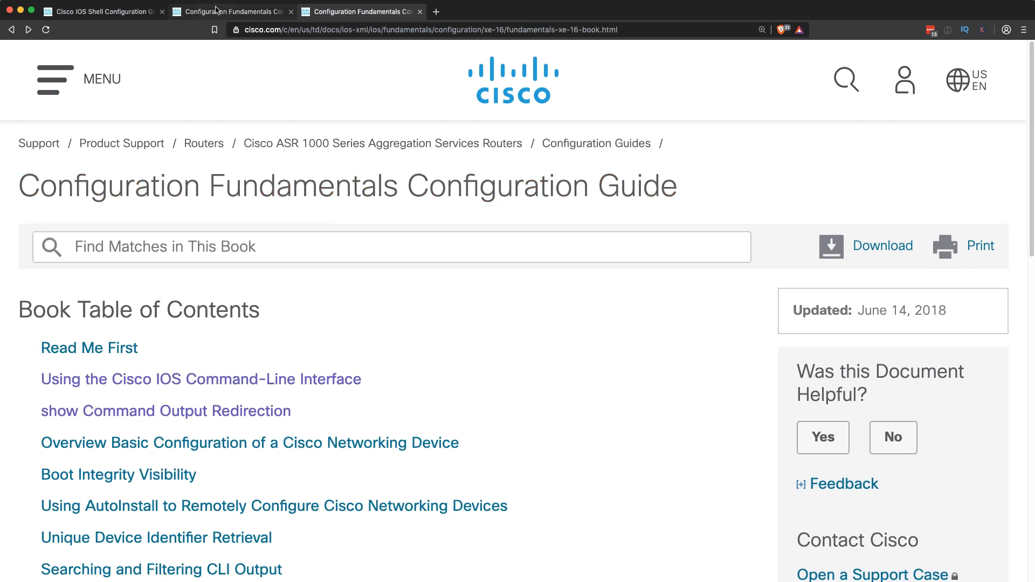
left_click(201, 379)
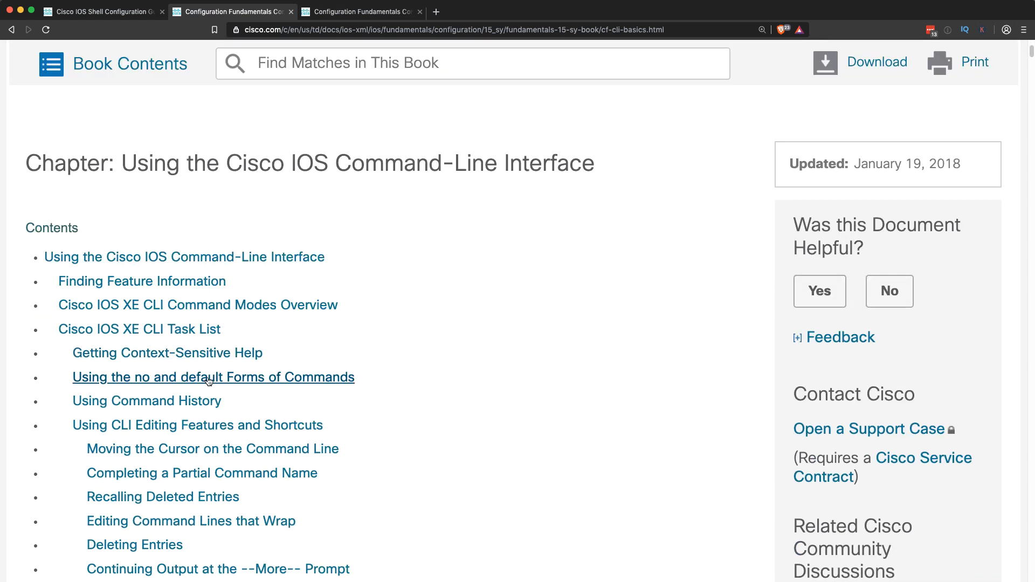
mouse_move(167, 352)
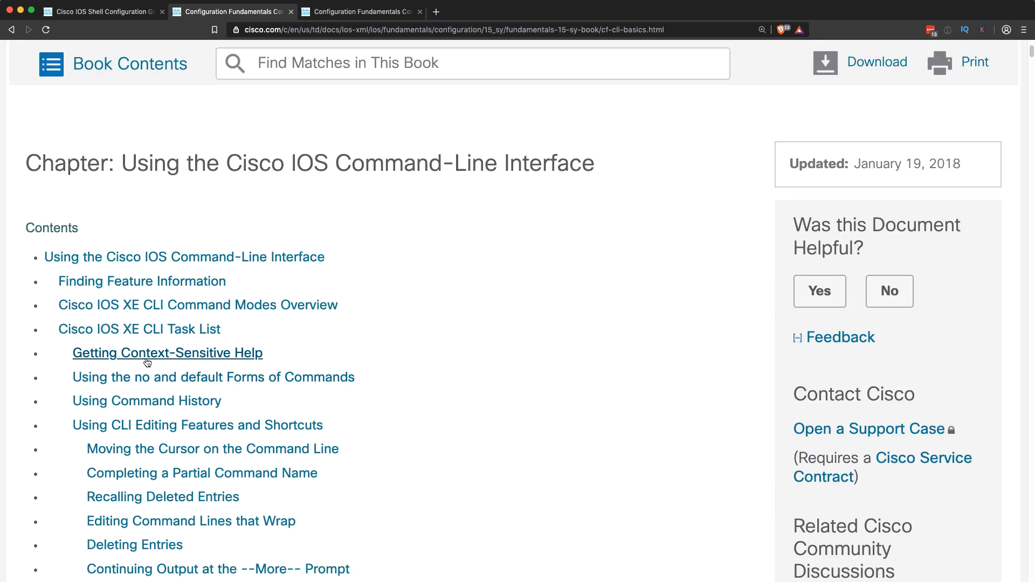
scroll("down", 3)
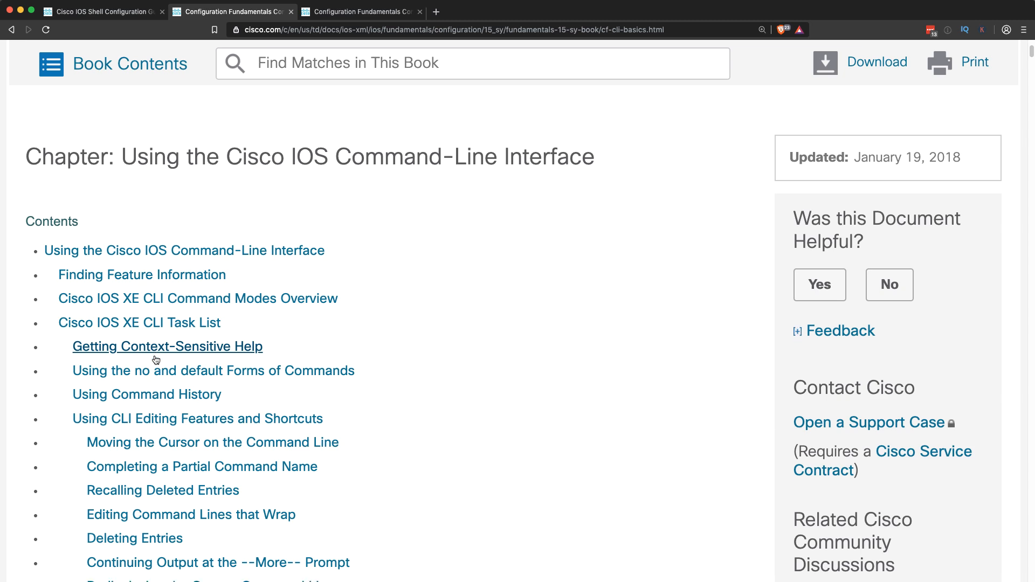